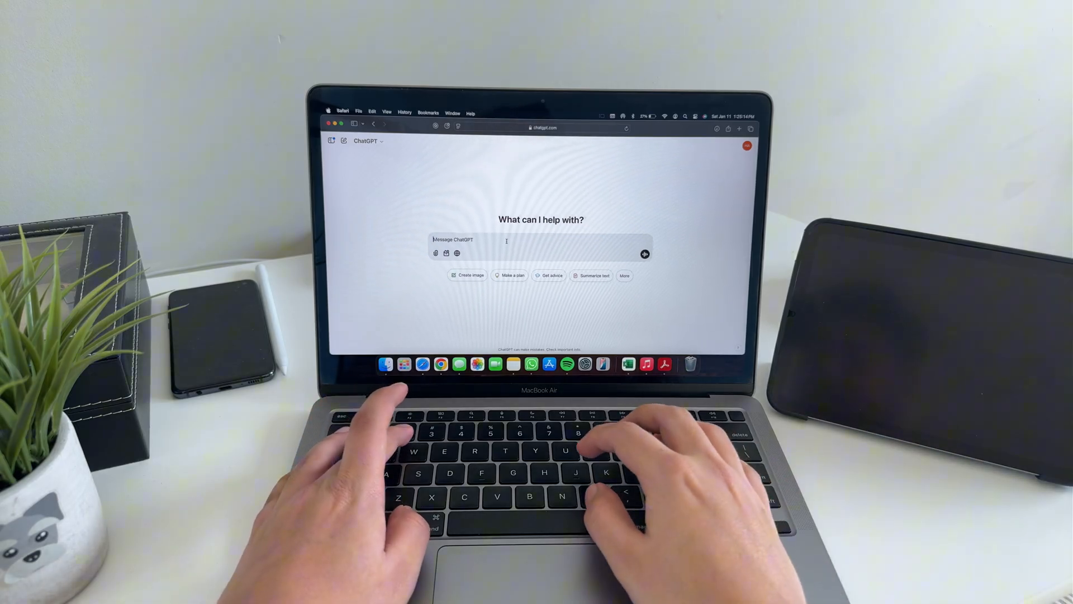
text(what)
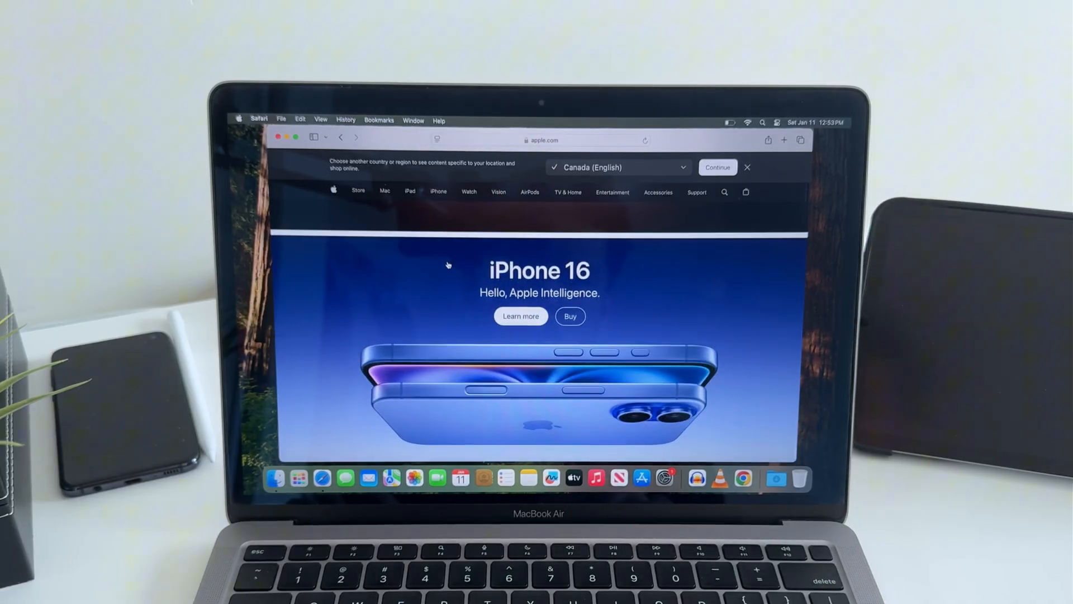
scroll(down, 3)
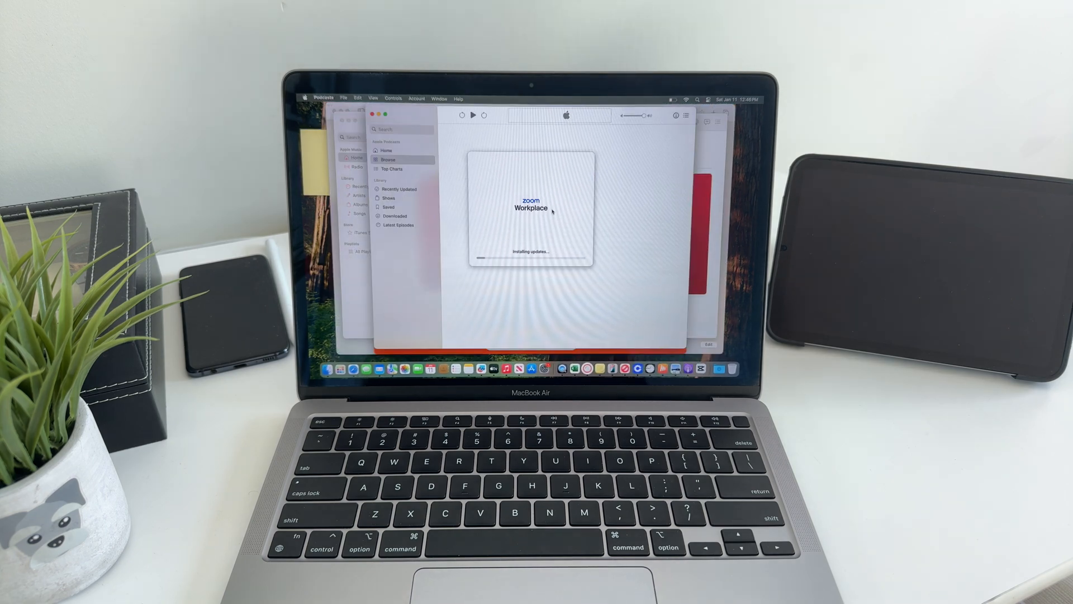
key(f3)
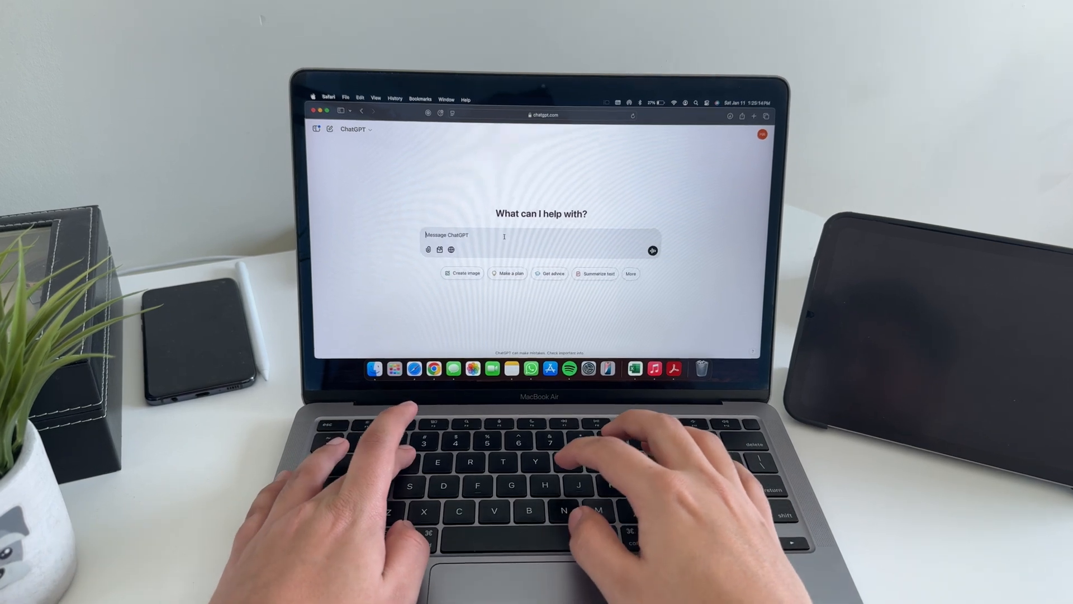
text(what)
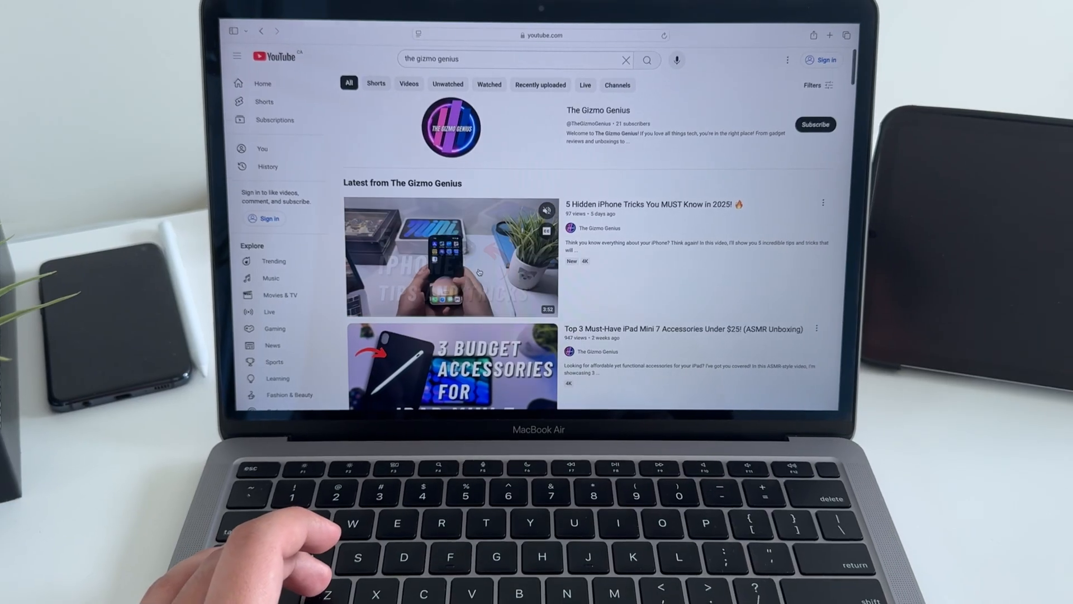
click(451, 258)
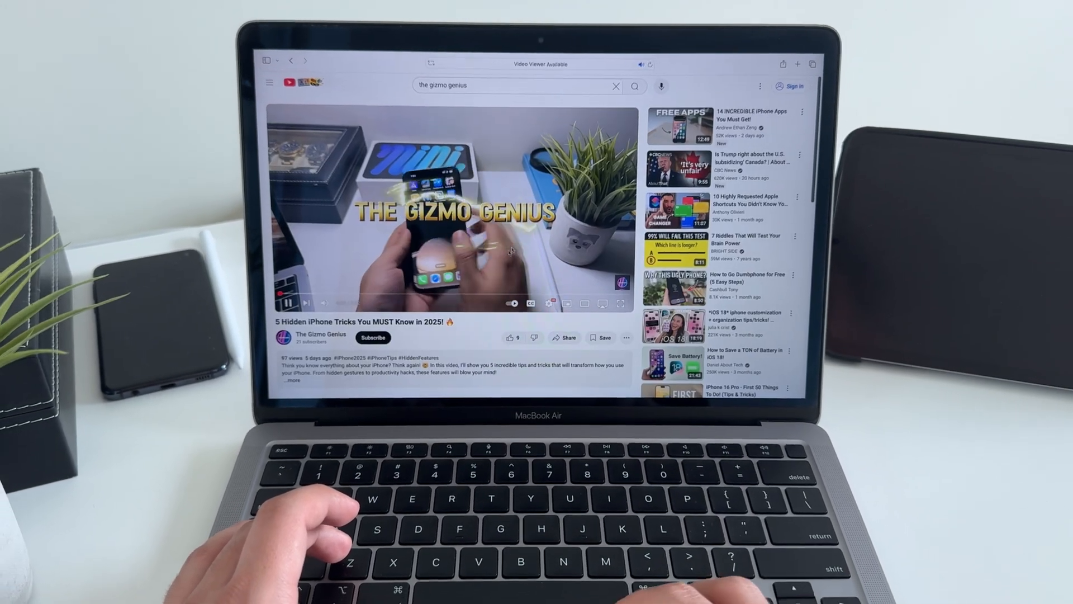